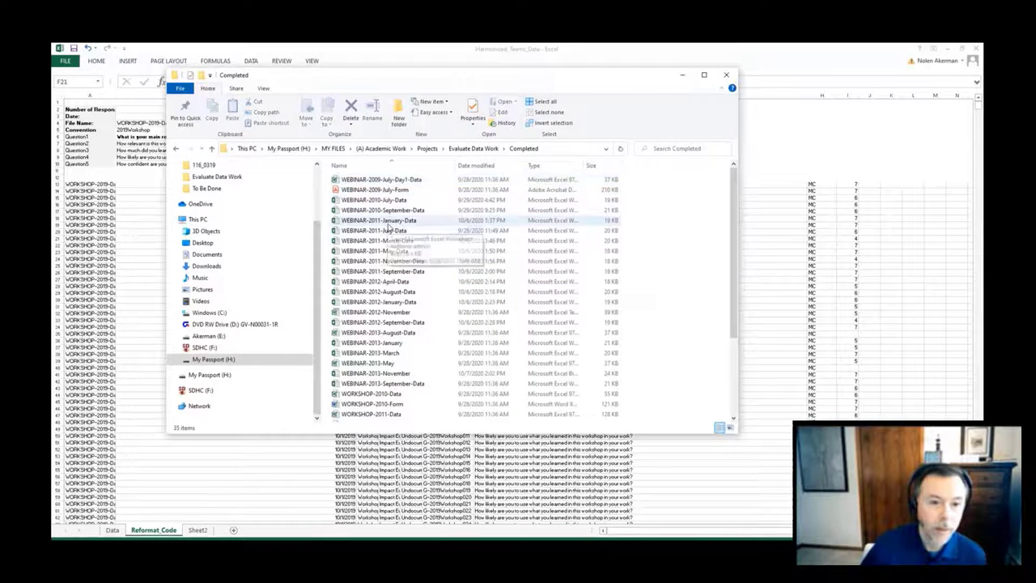
Step: Scroll the Completed folder to find and open WEBINAR-2011-January-Data
scroll("down", 3)
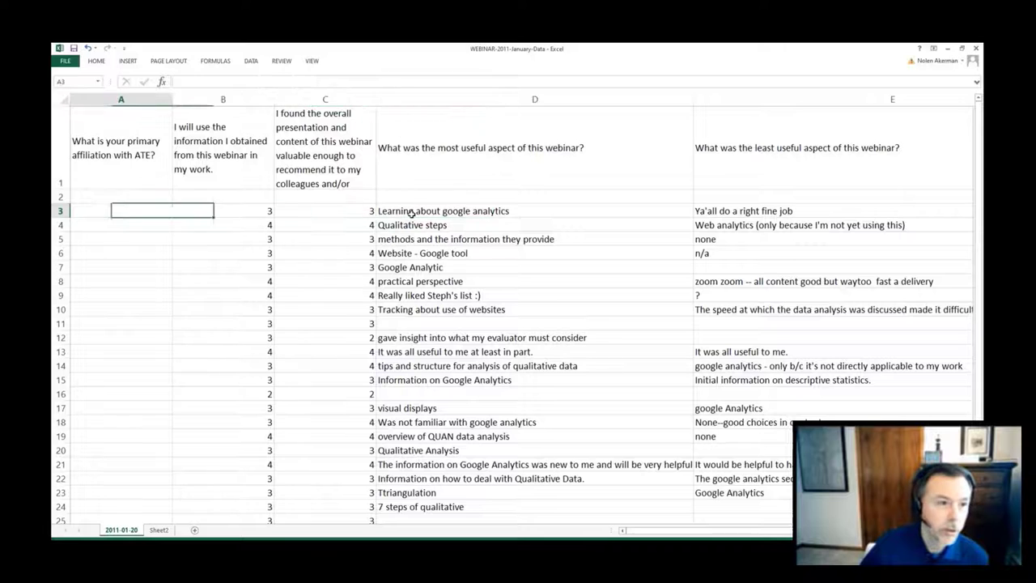
left_click(324, 210)
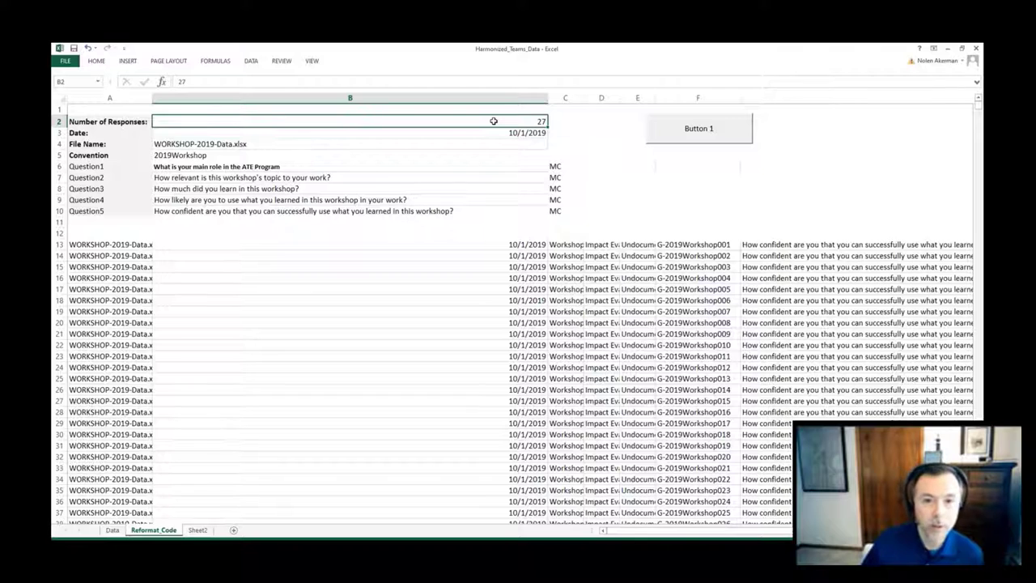
Step: Select a Reformat_Code cell showing file name WORKSHOP-2019-Data.xlsx, 27 responses, 10/1/2019
left_click(348, 143)
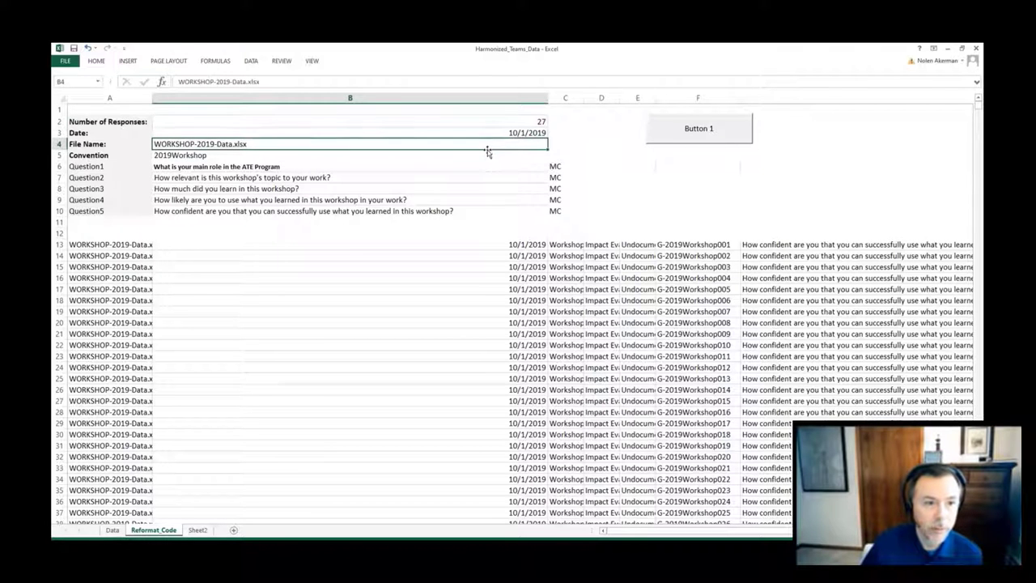